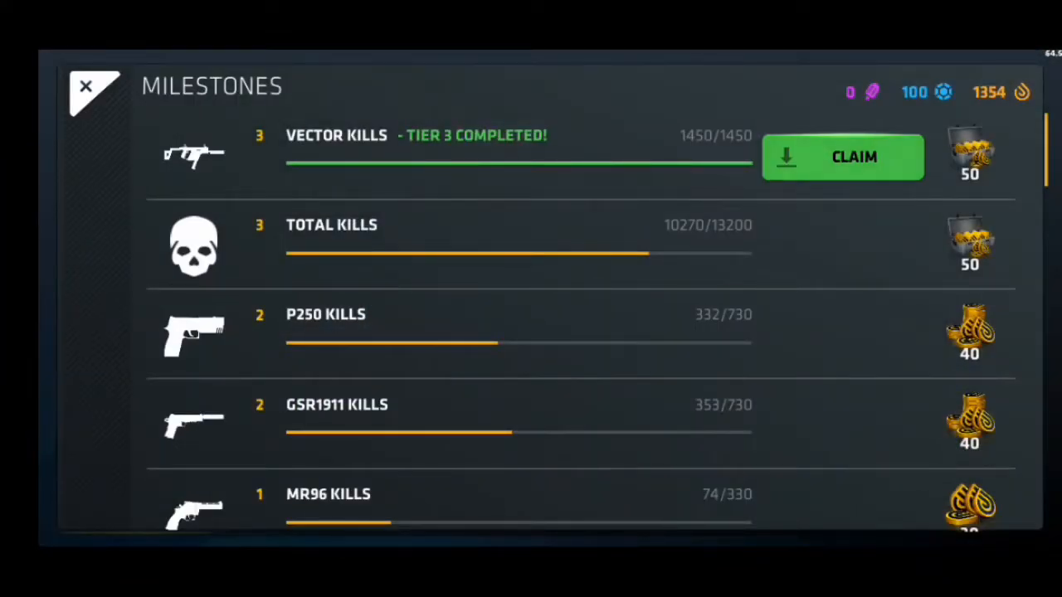
# Claim the Vector Kills tier 3 milestone reward and close the milestones list.
pyautogui.click(843, 156)
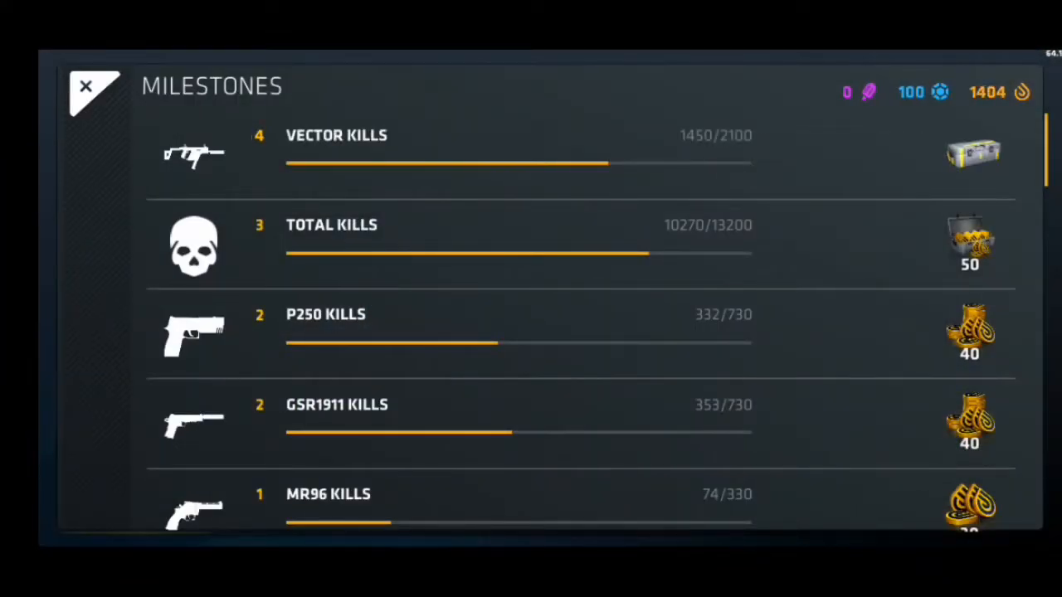
pyautogui.click(86, 86)
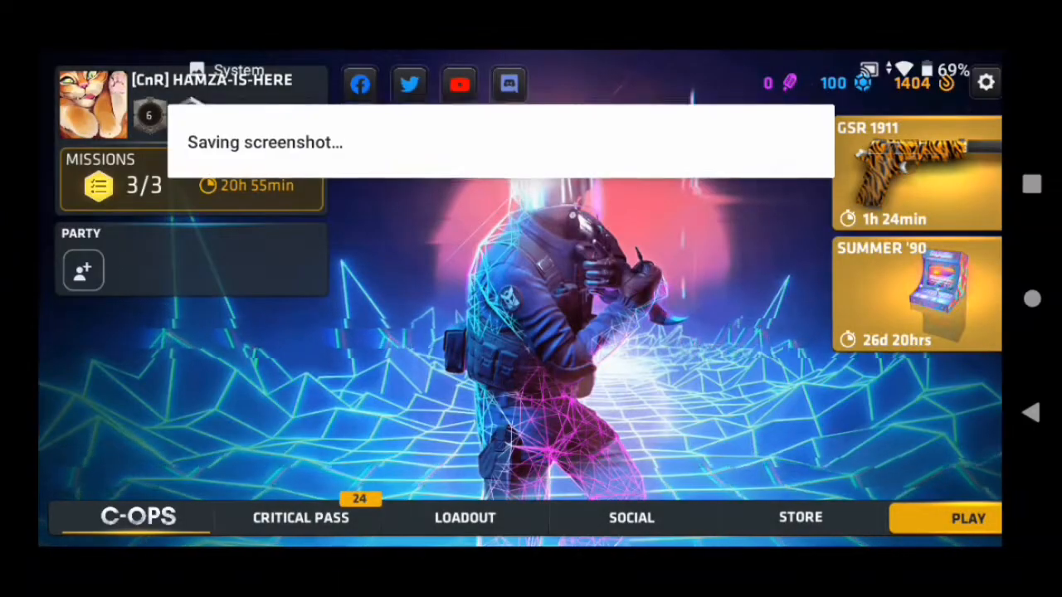
# Collect the Critical Pass tier 20 reward and continue past the Tier 5 case to the Nigiri emblem.
pyautogui.click(300, 518)
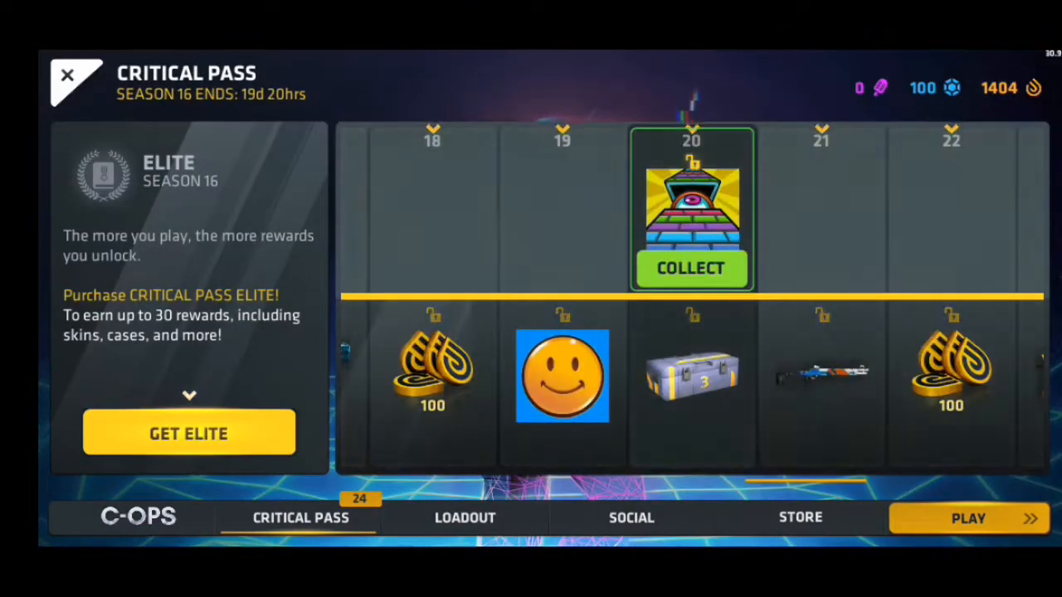
pyautogui.click(189, 431)
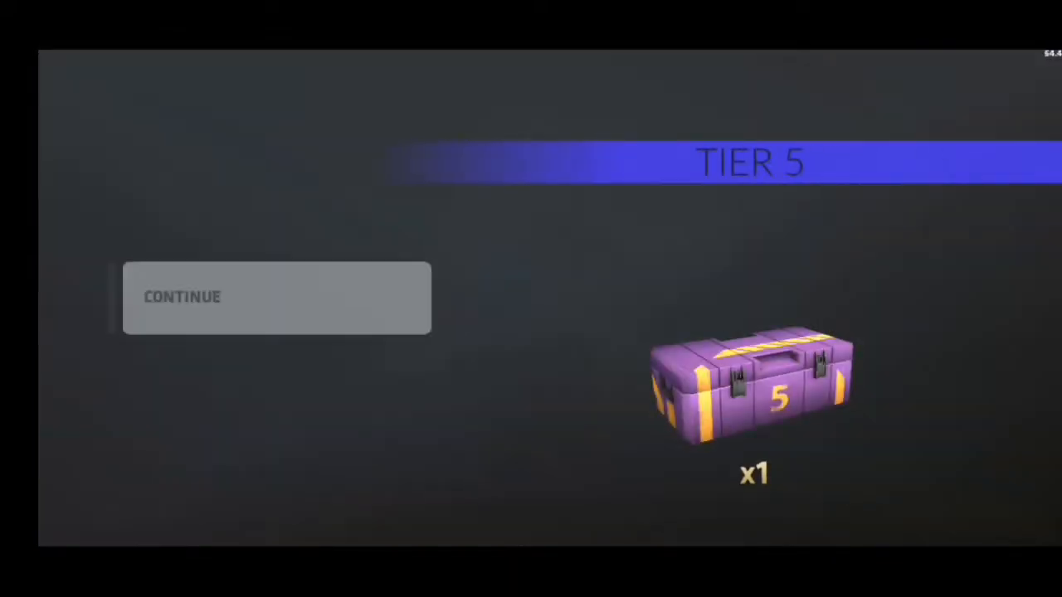
pyautogui.click(275, 297)
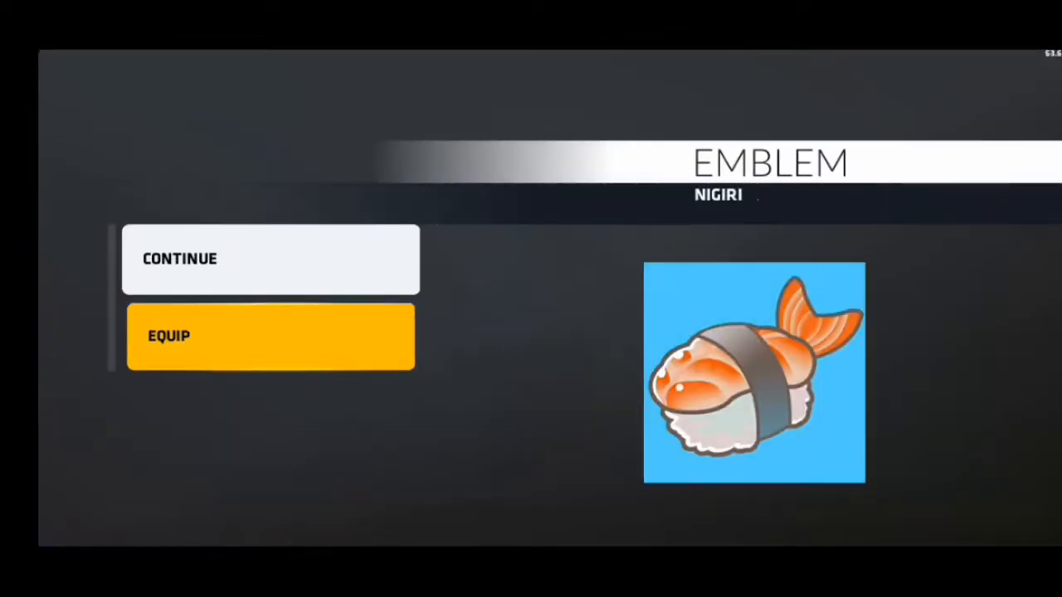
# Dismiss the Nigiri emblem, then collect the tier 20 case and tier 29 credits pass rewards.
pyautogui.click(270, 335)
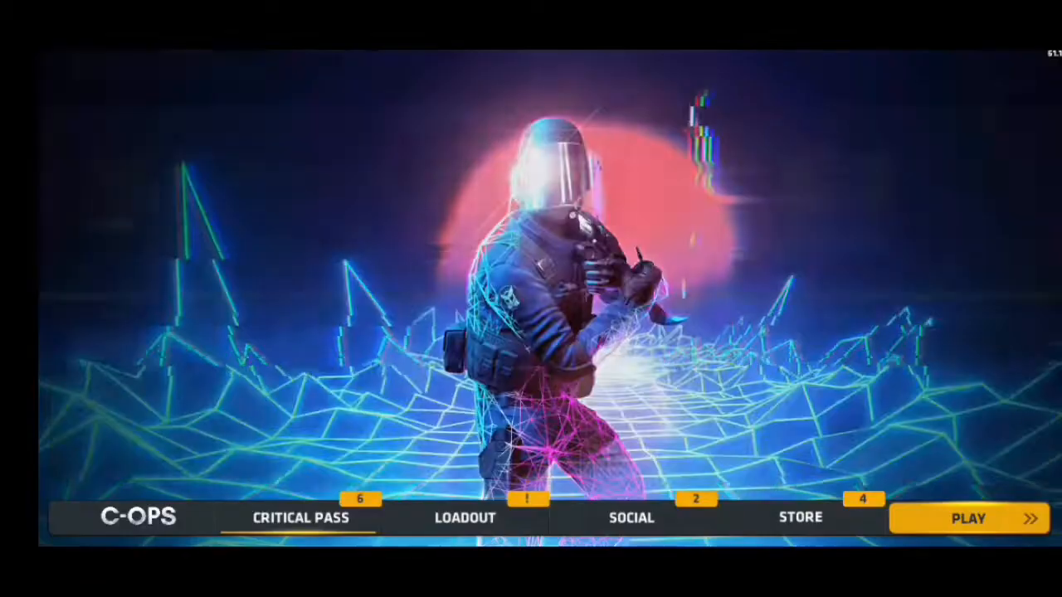
pyautogui.click(300, 518)
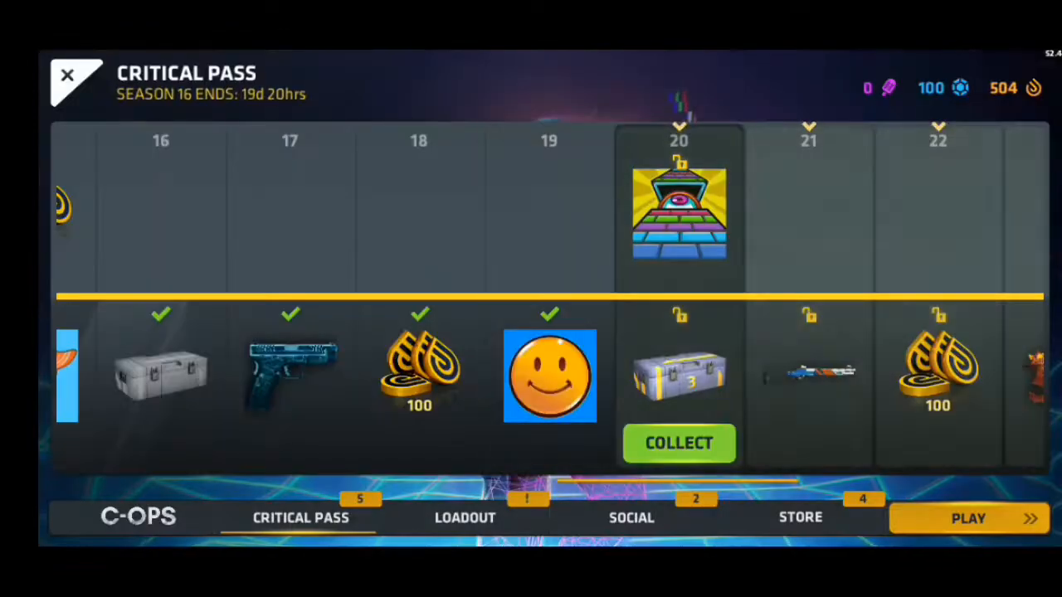
pyautogui.click(678, 443)
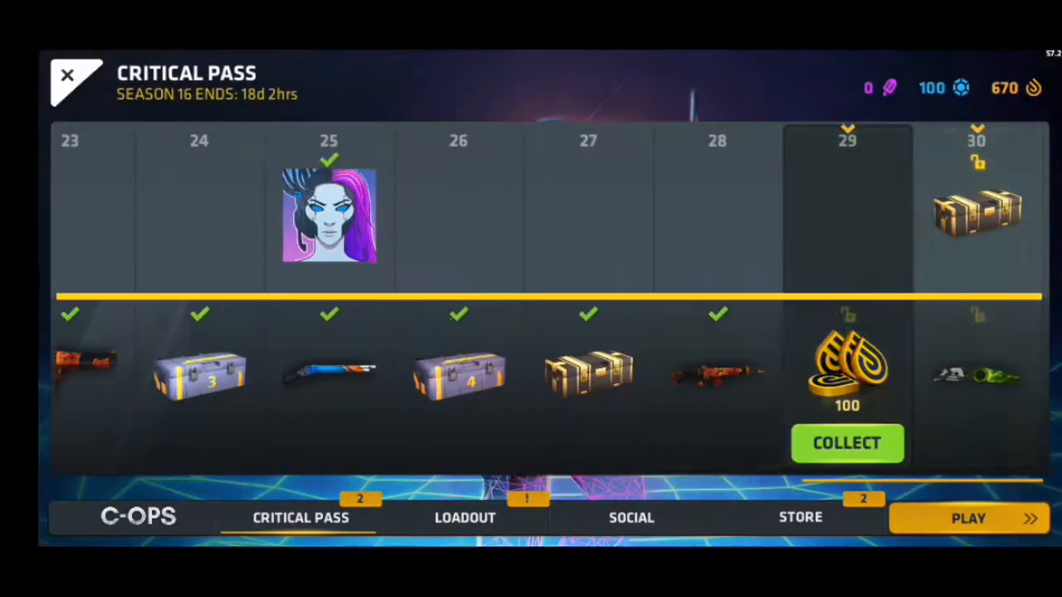
pyautogui.click(846, 442)
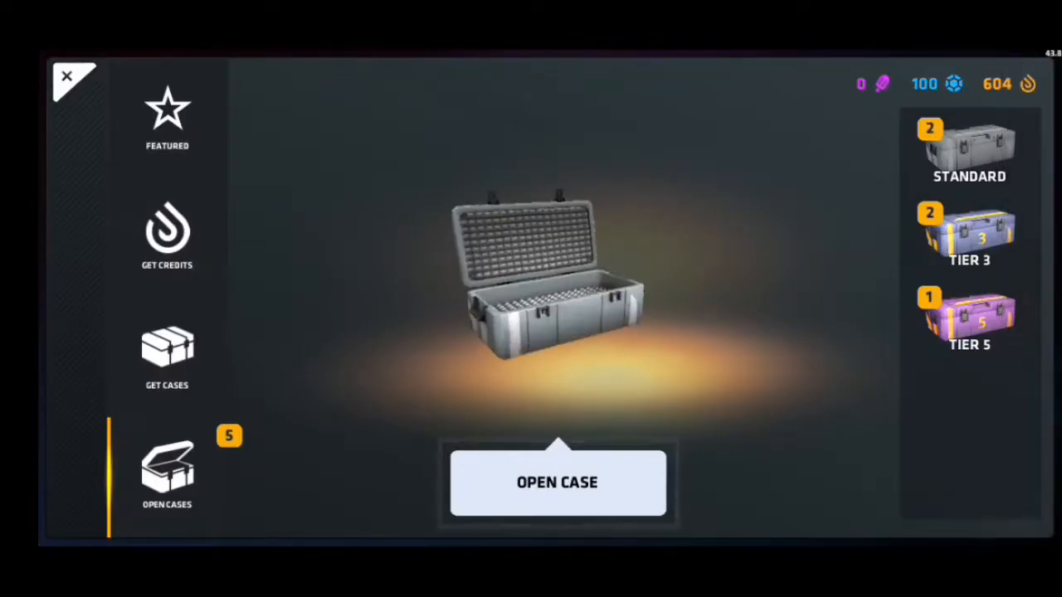
# Open both Standard cases, winning the M4 Critical Fashion and HK417 Olive, and start a Tier 3 case.
pyautogui.click(558, 481)
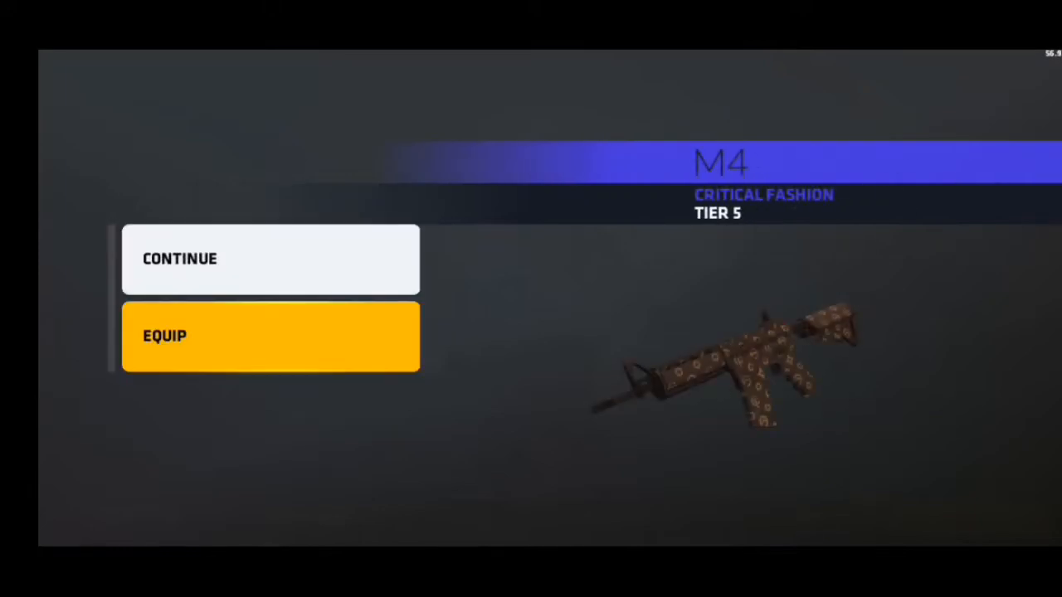
pyautogui.click(270, 259)
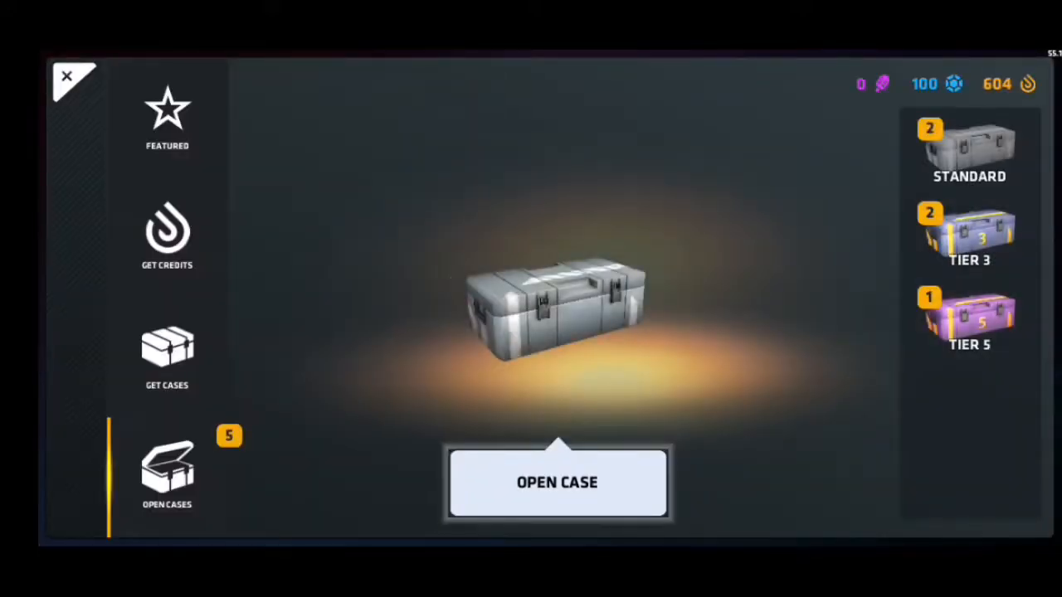
pyautogui.click(558, 481)
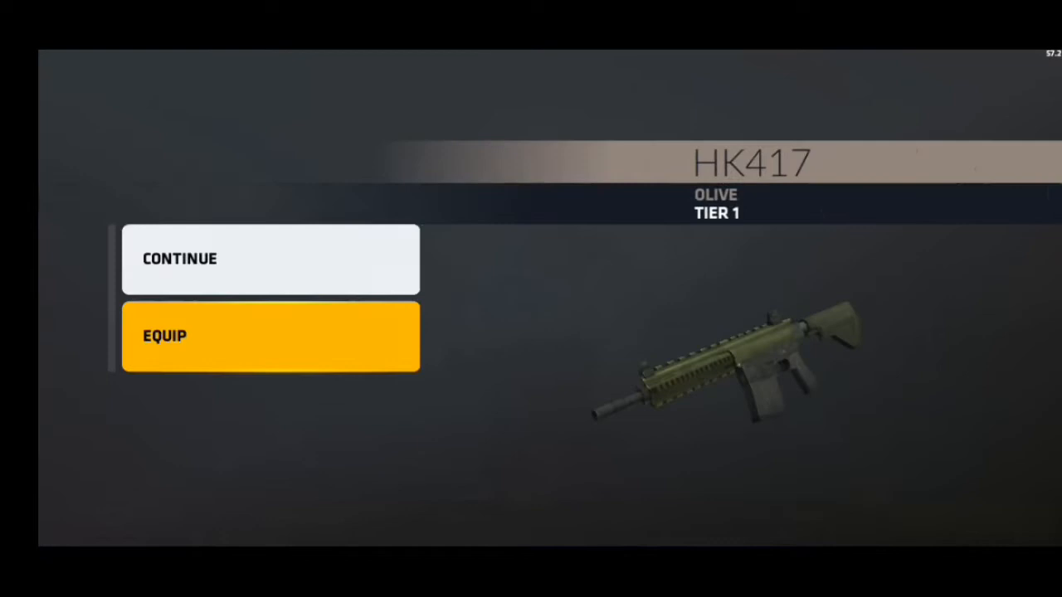
pyautogui.click(271, 258)
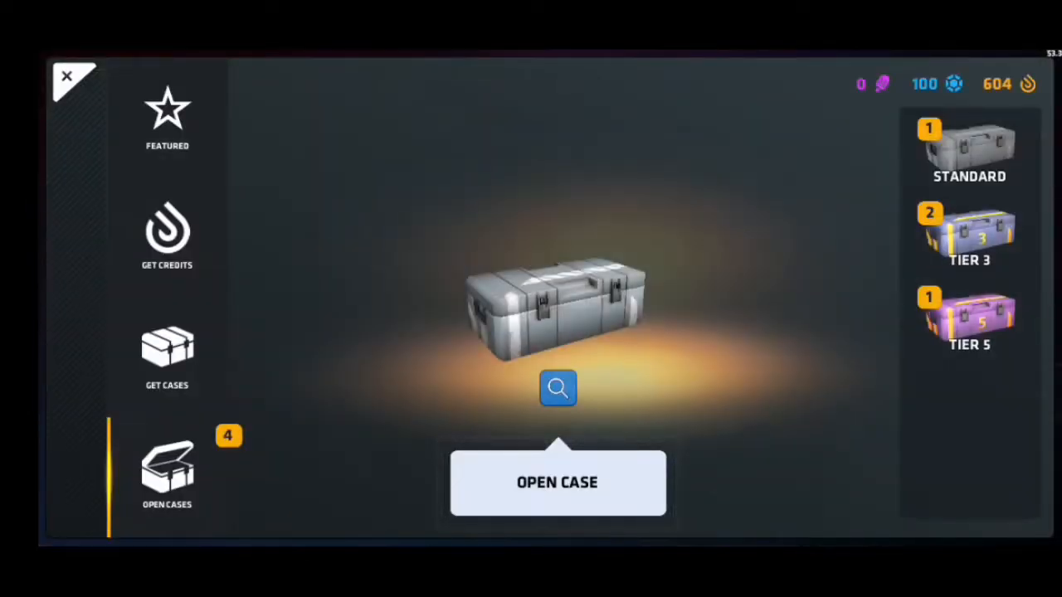
pyautogui.click(557, 482)
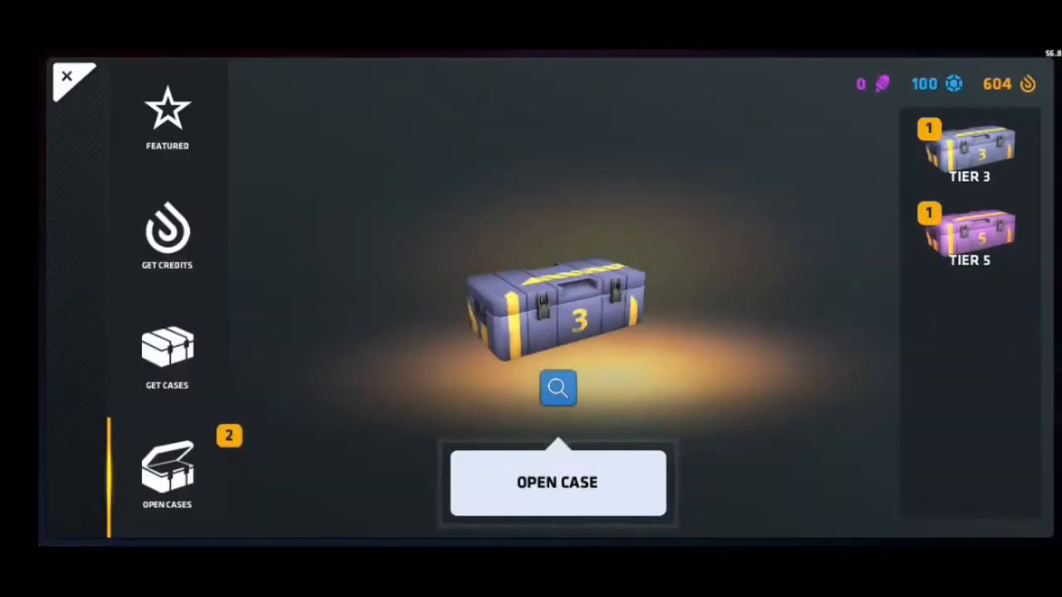
# Open the remaining Tier 3, Tier 5 and Tier 4 cases in turn.
pyautogui.click(557, 482)
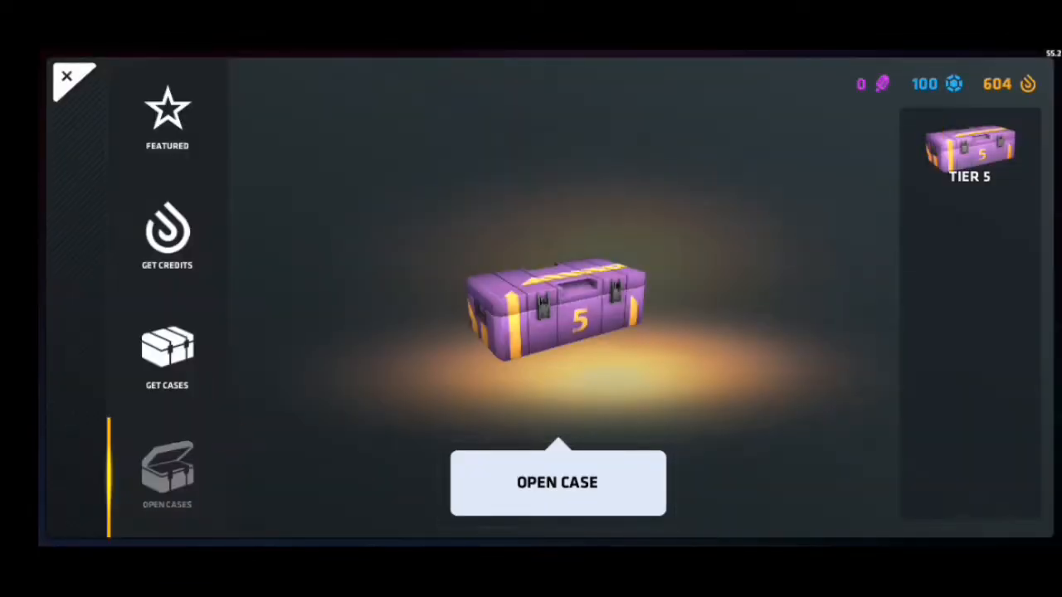
pyautogui.click(558, 481)
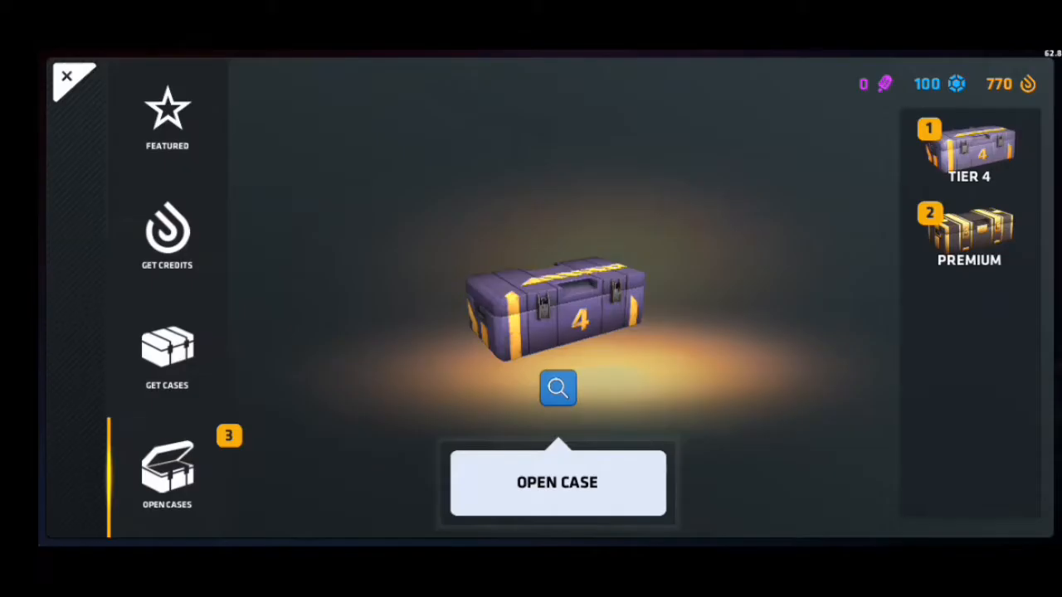
pyautogui.click(557, 481)
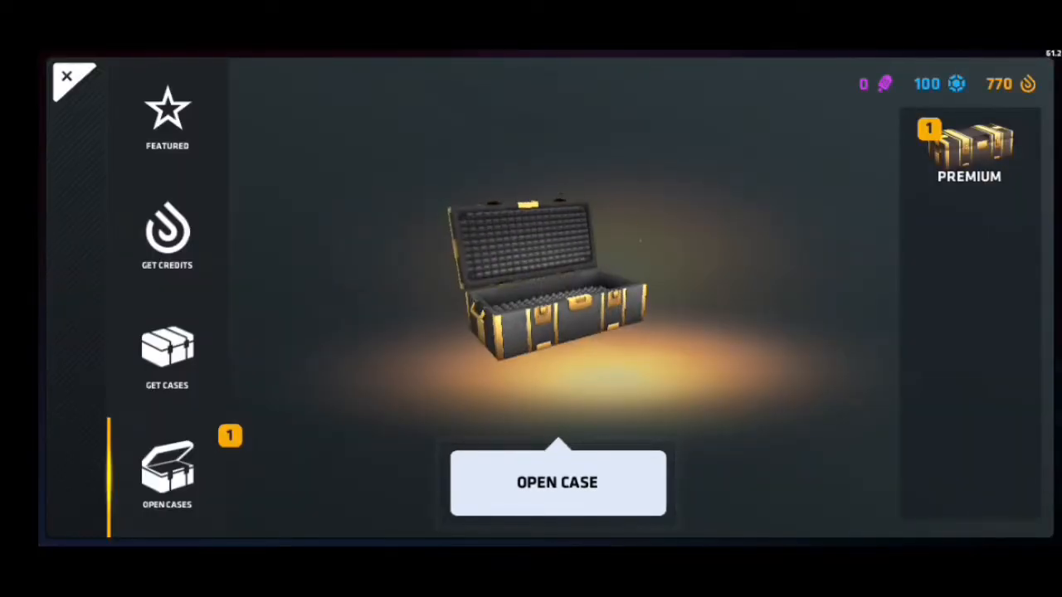
# Open the last Premium case and view the equipped Powershot knife held in a match.
pyautogui.click(558, 481)
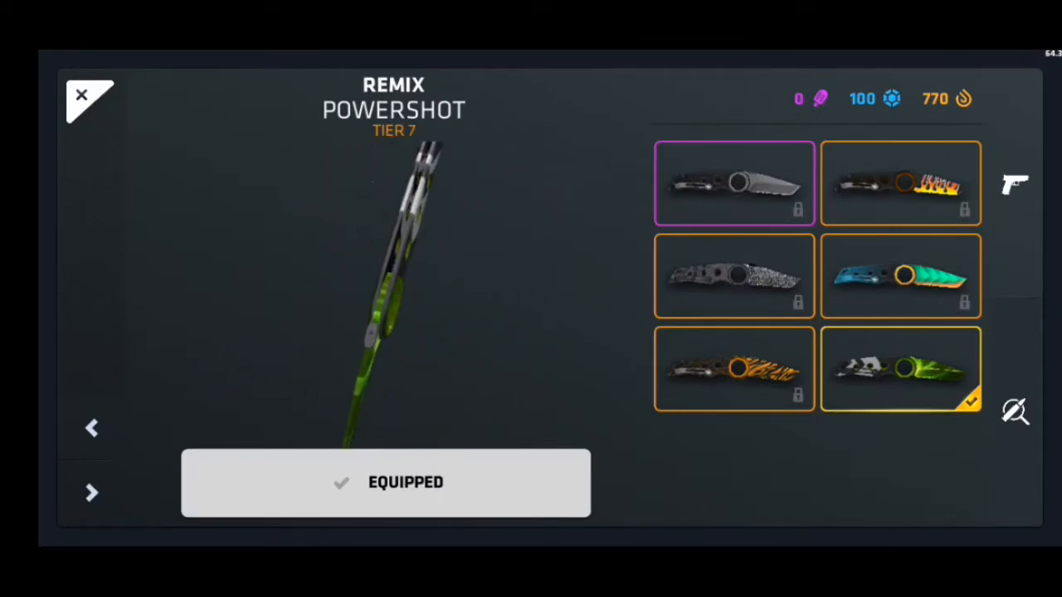
pyautogui.click(81, 92)
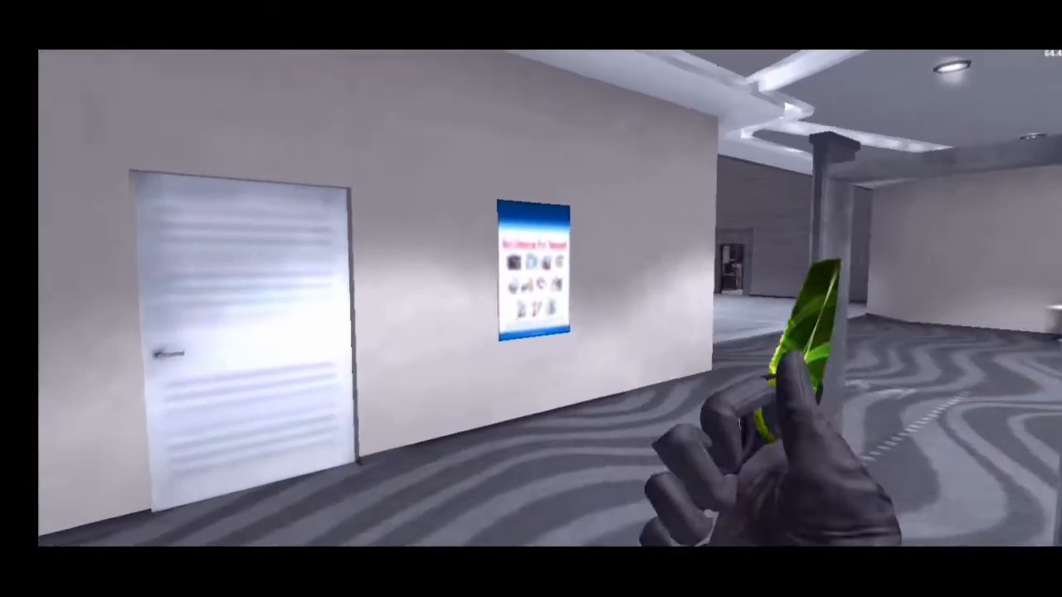